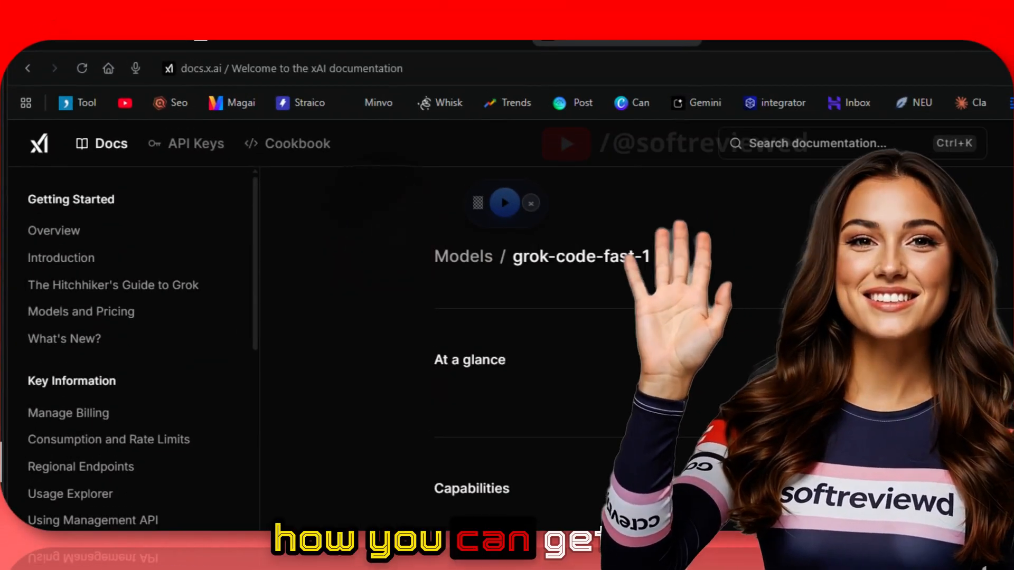
Step: Search Google for 'vs code' and open the code.visualstudio.com result
scroll("down", 3)
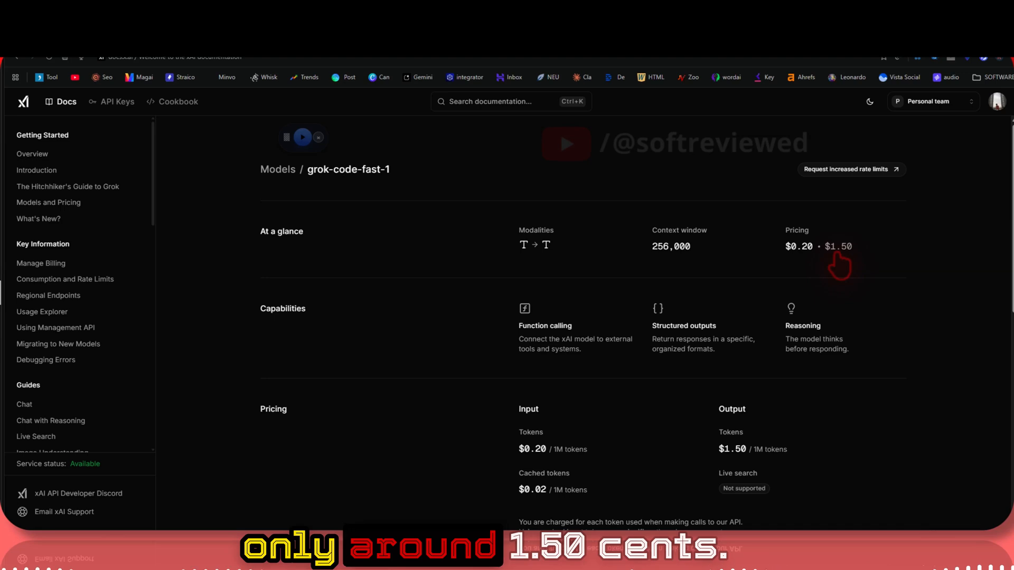
mouse_move(702, 298)
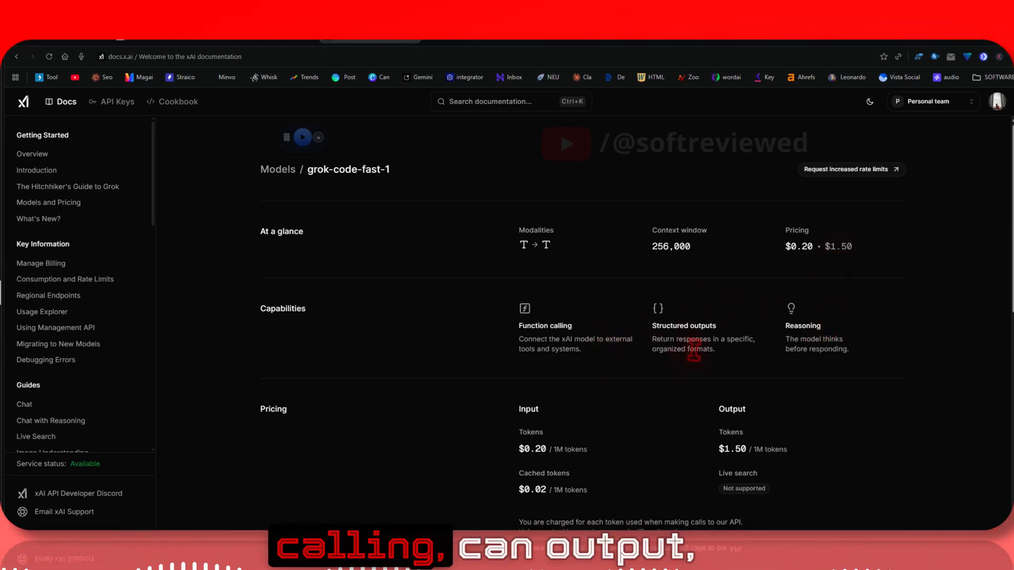
scroll("down", 3)
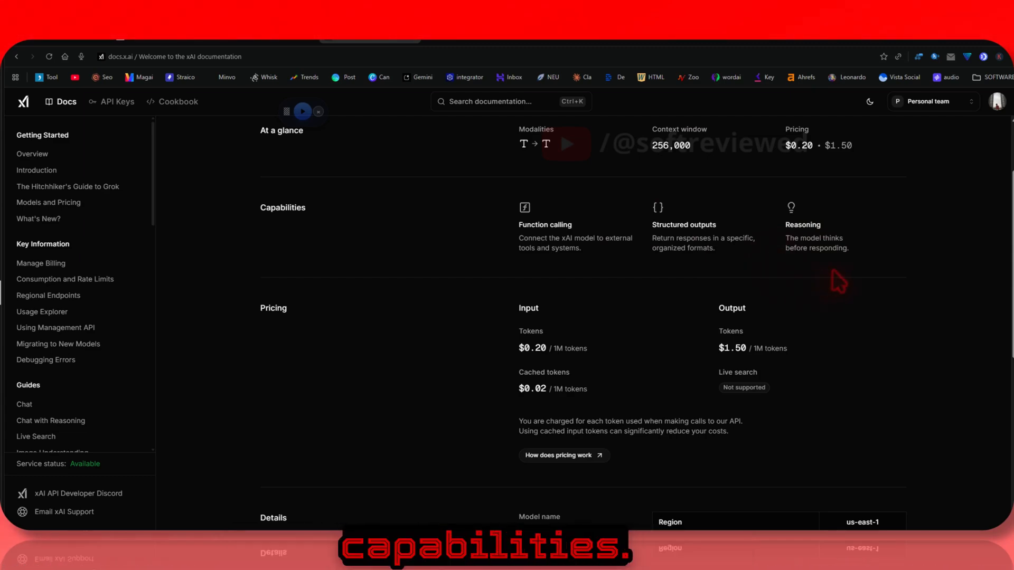
scroll("down", 3)
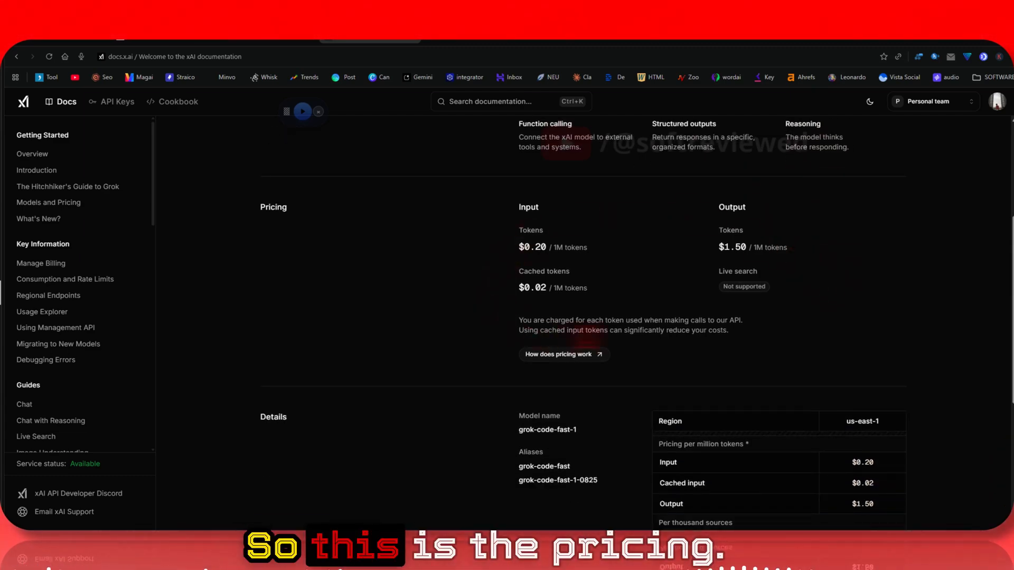
scroll("up", 3)
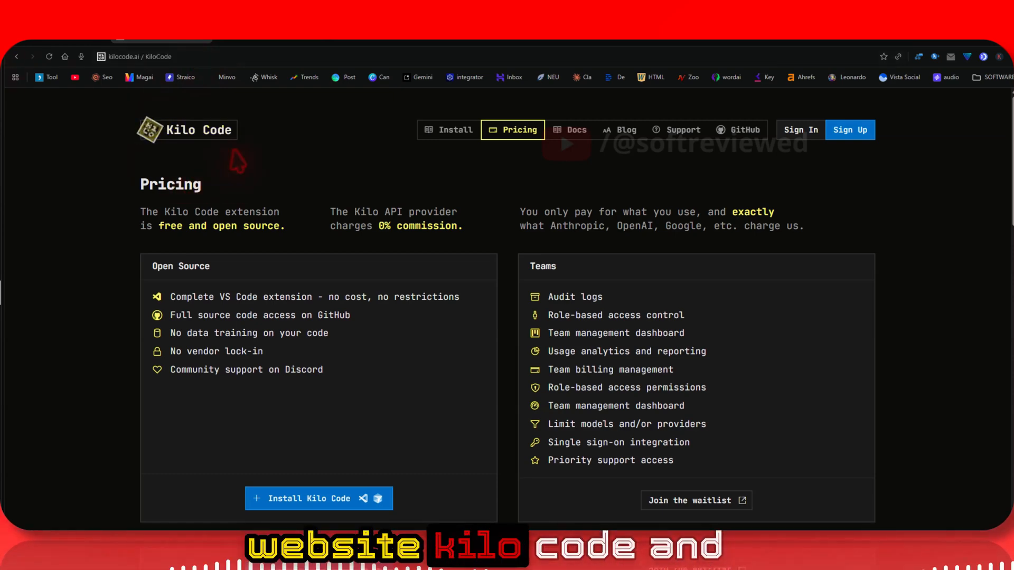
mouse_move(147, 182)
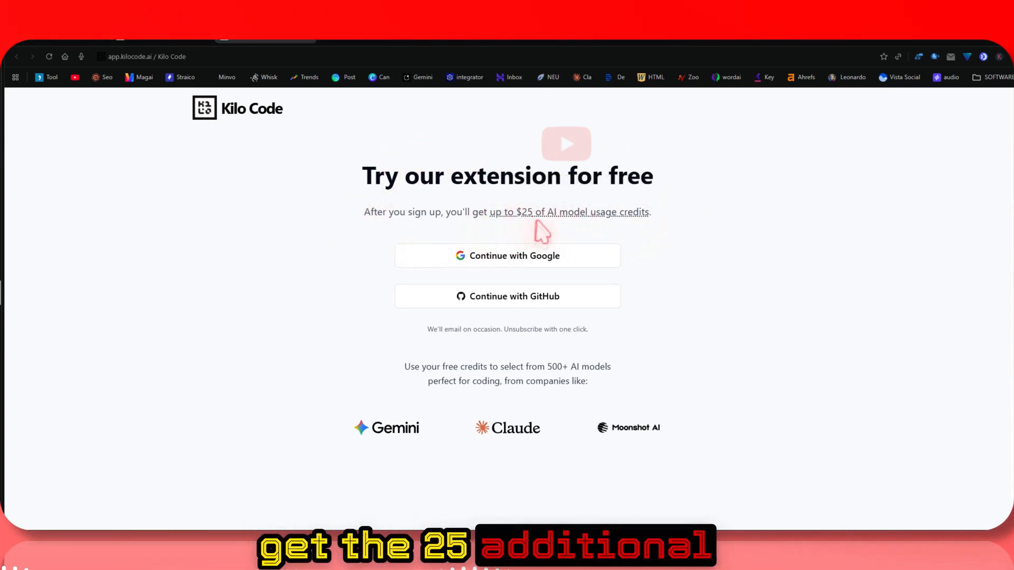
mouse_move(575, 226)
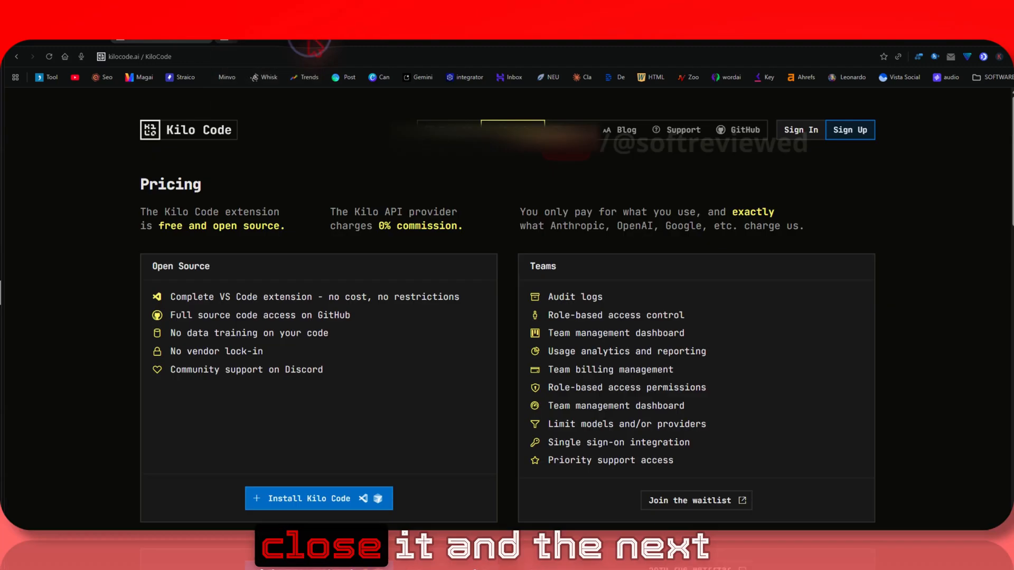
left_click(511, 129)
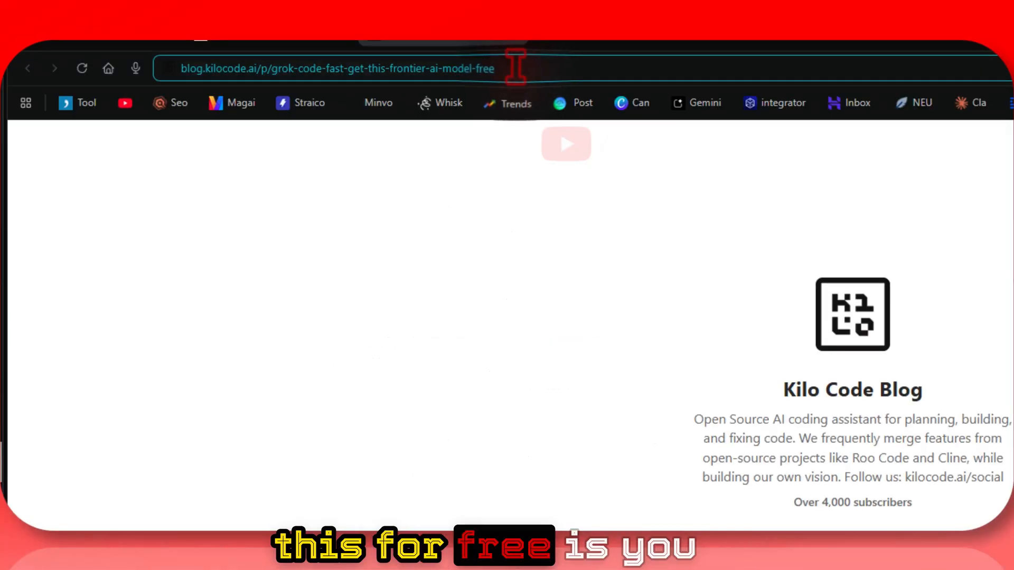
type("vs code")
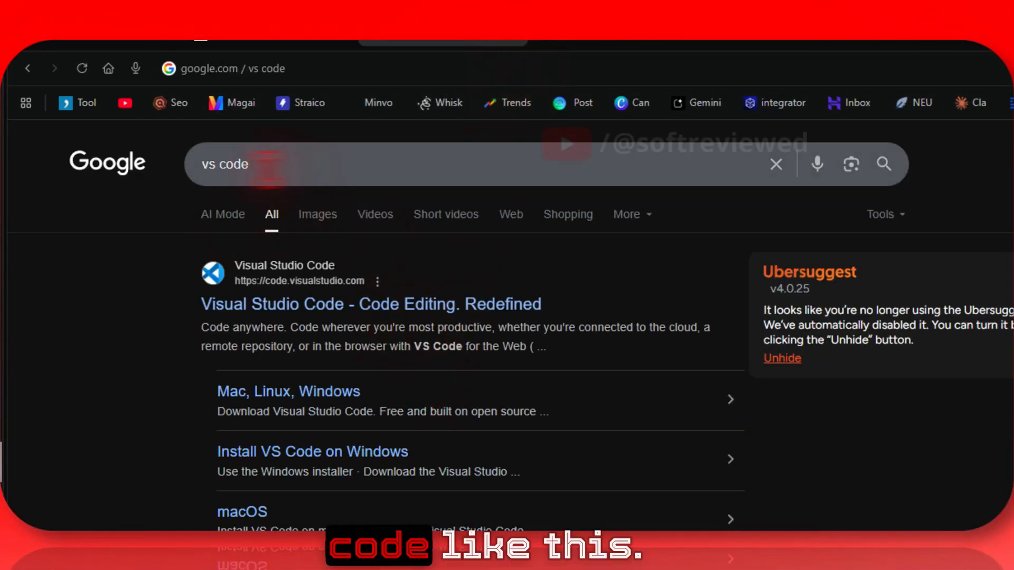
left_click(371, 322)
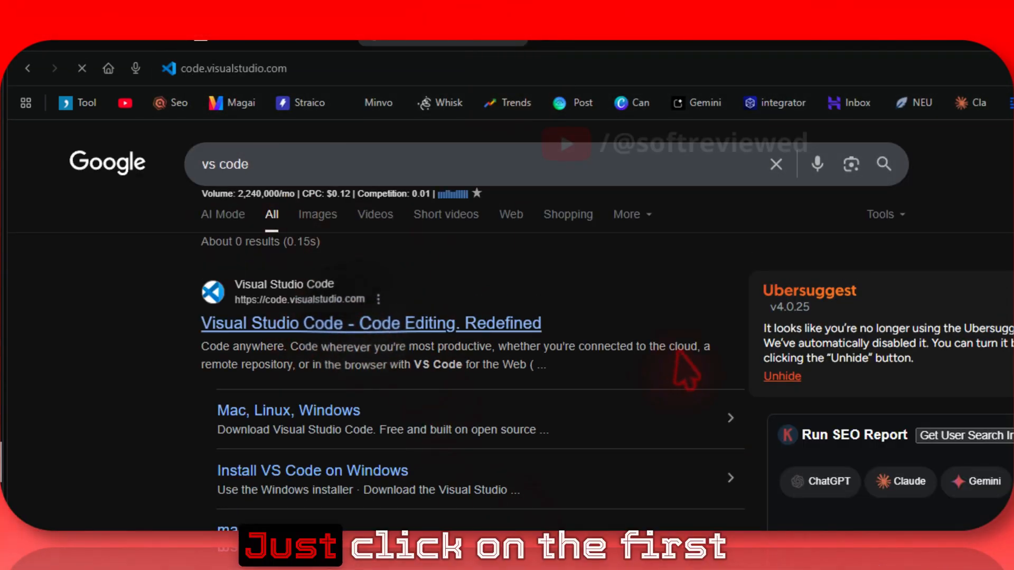
left_click(371, 323)
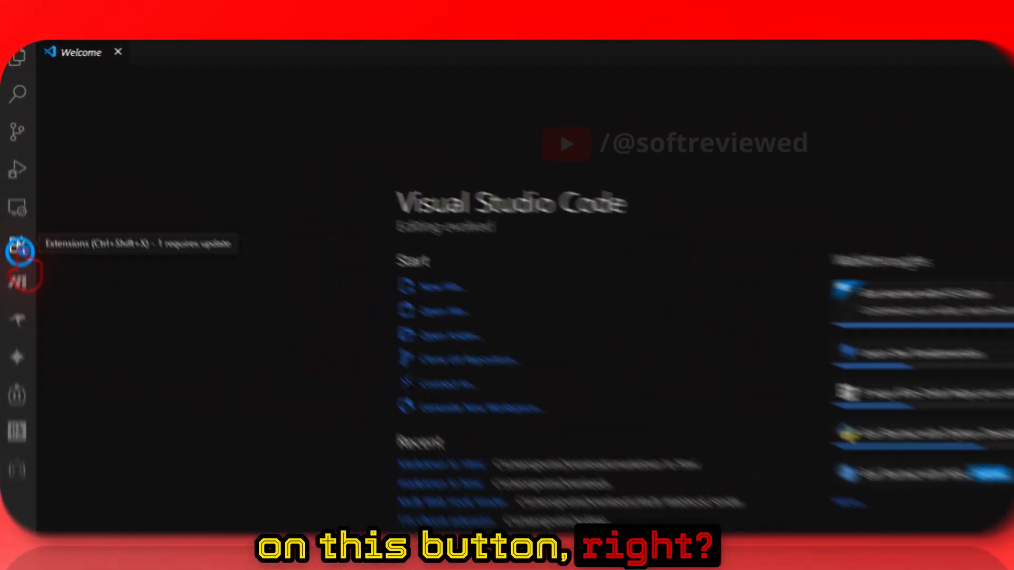
Step: Search extensions for 'kilo' and view the Kilo Code account profile and credit balance
left_click(17, 250)
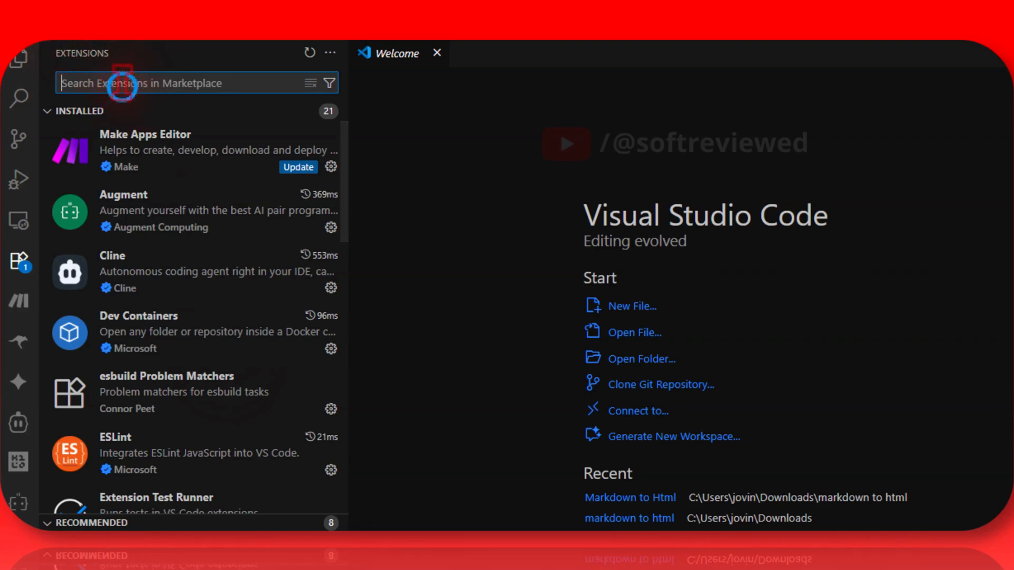
type("kilo")
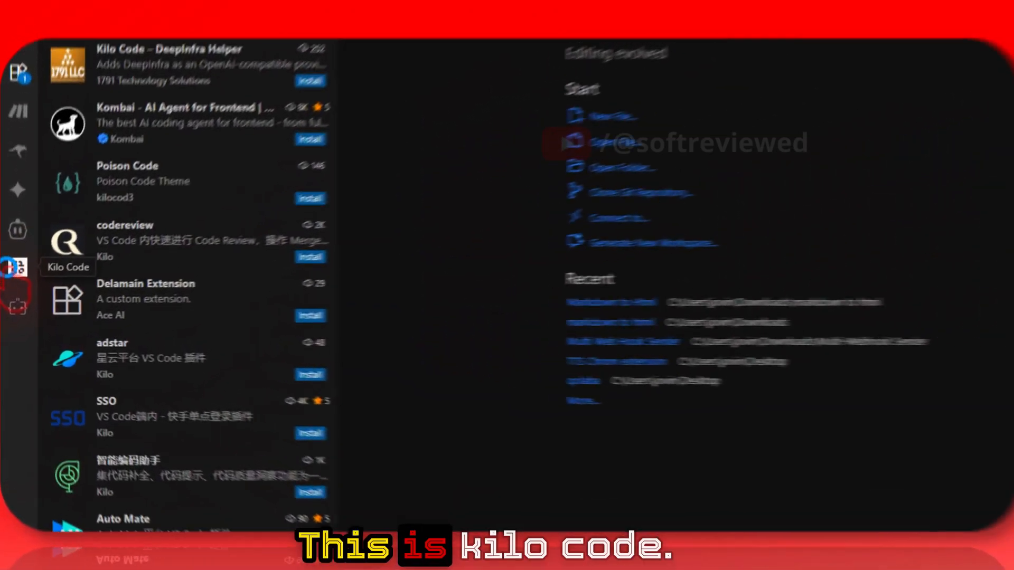
left_click(17, 267)
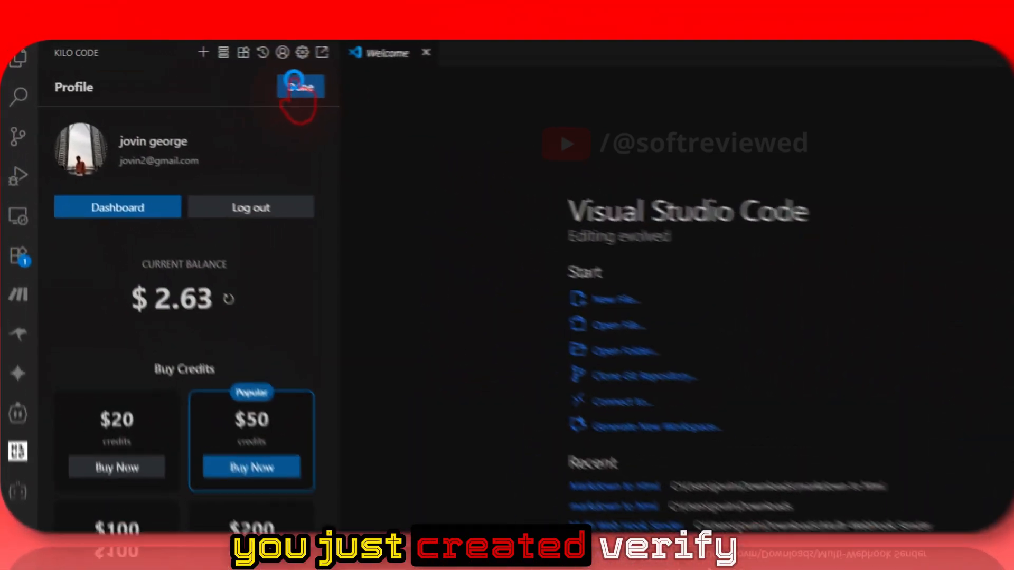
Step: In Kilo Code settings, set the API provider to Kilo Code and search for the 'grok' model
left_click(299, 85)
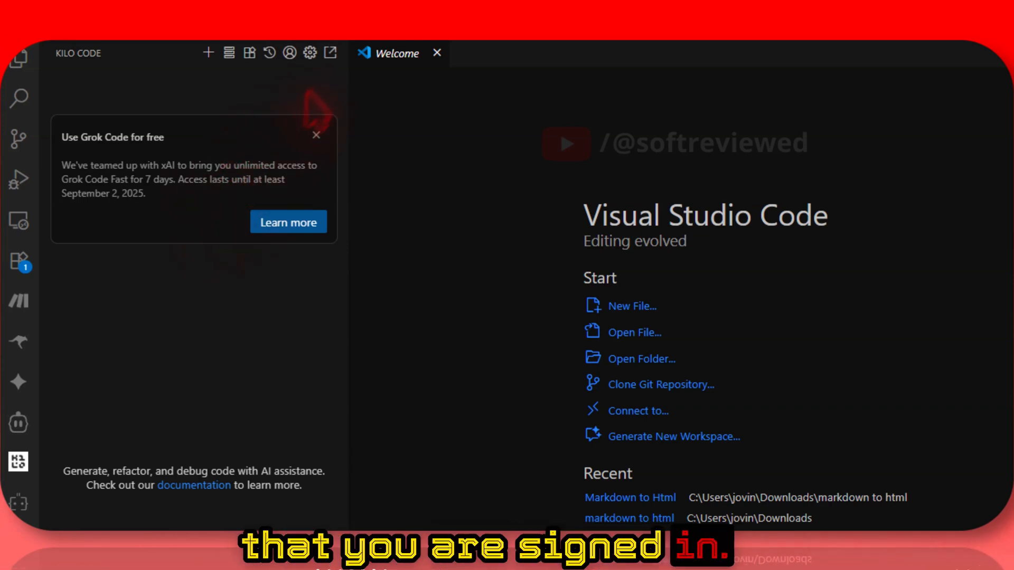
left_click(309, 53)
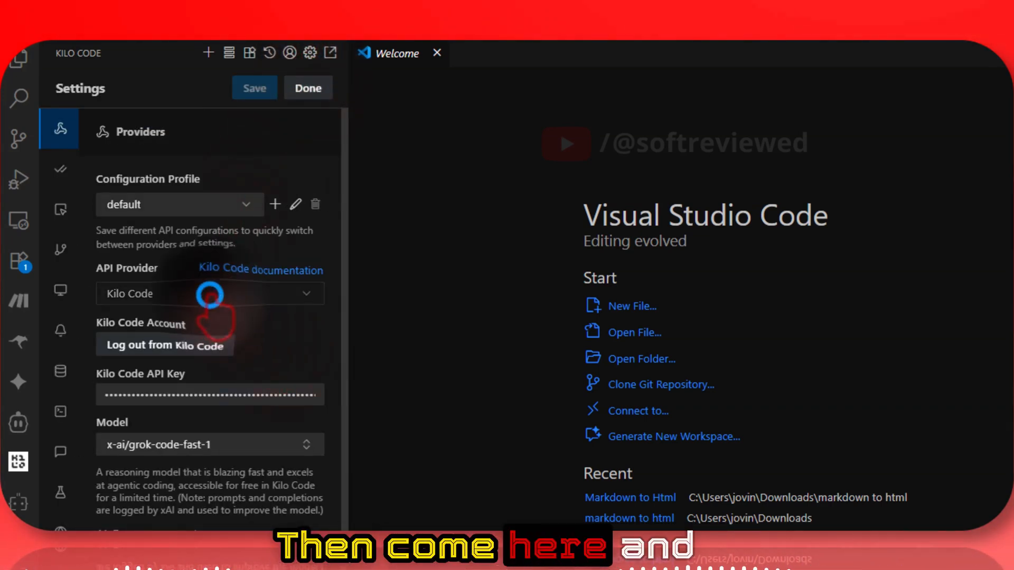
left_click(210, 293)
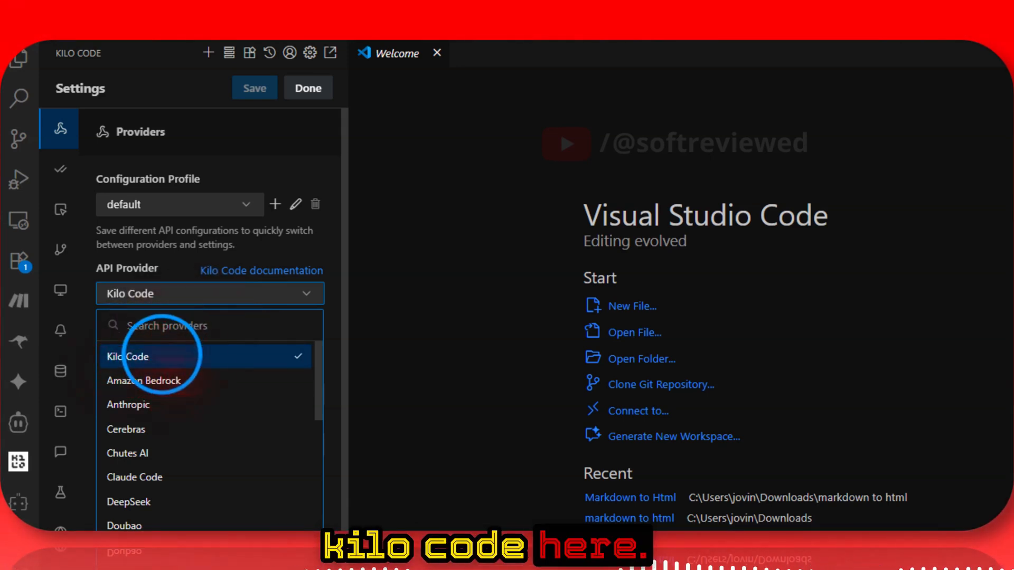
left_click(127, 356)
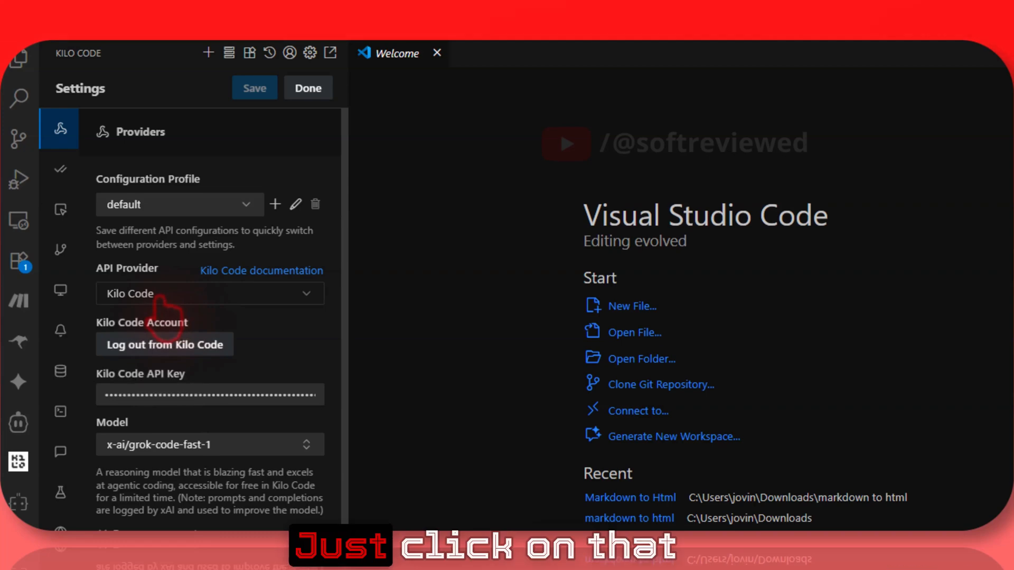
mouse_move(239, 330)
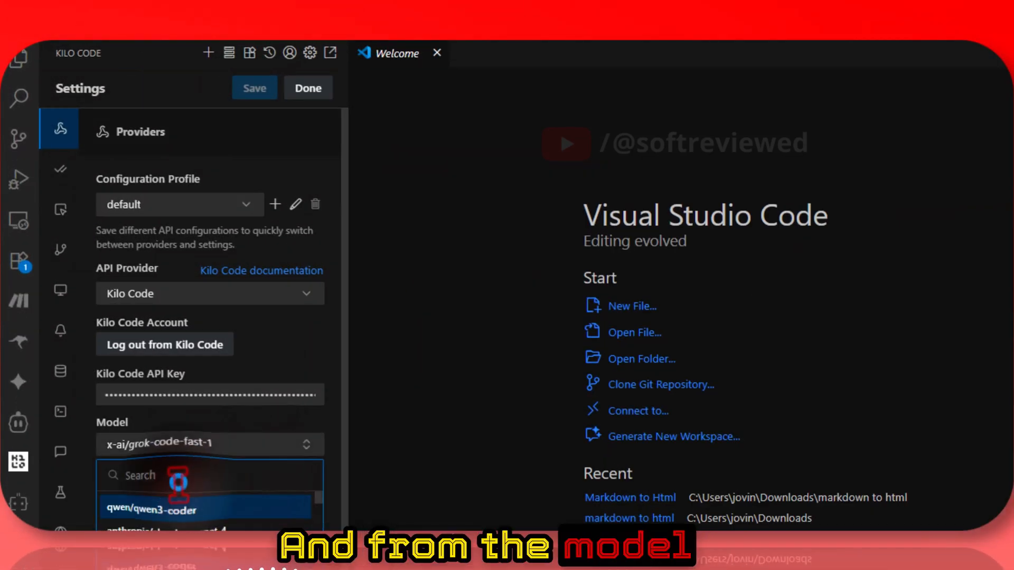
type("grok")
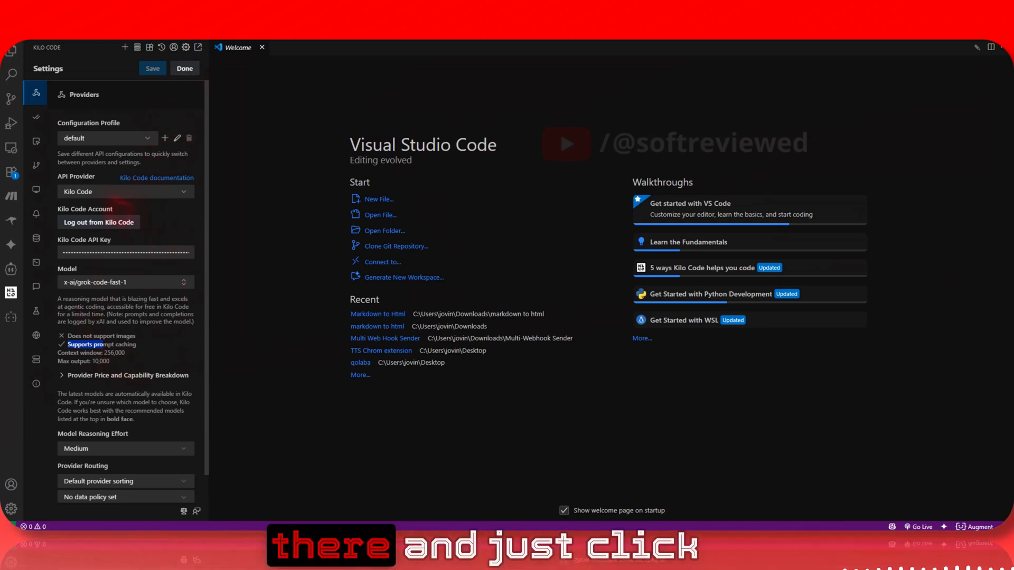
Step: Send Kilo Code the task 'go through the code and remove all the debugging or logging code'
left_click(183, 68)
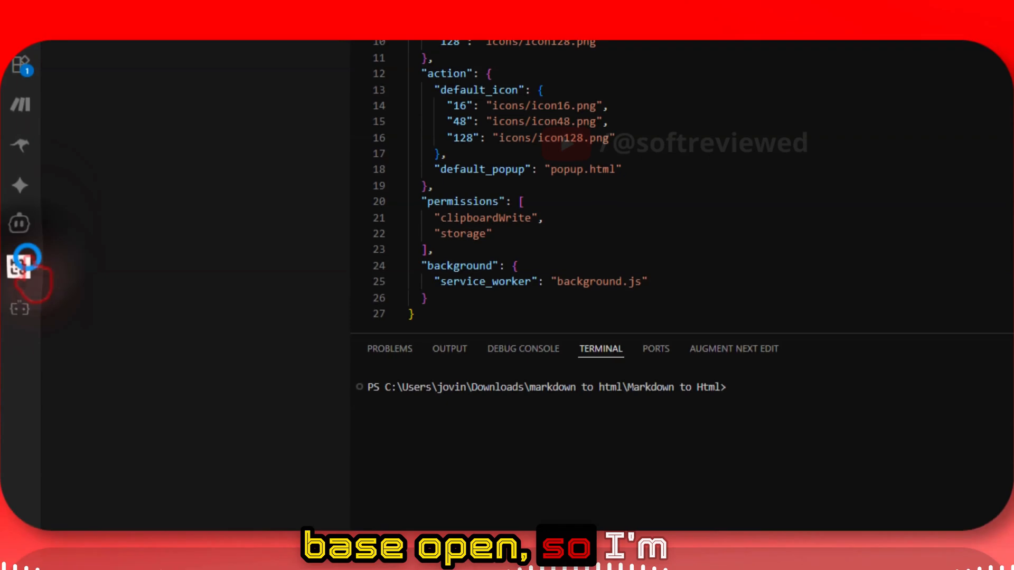
left_click(20, 267)
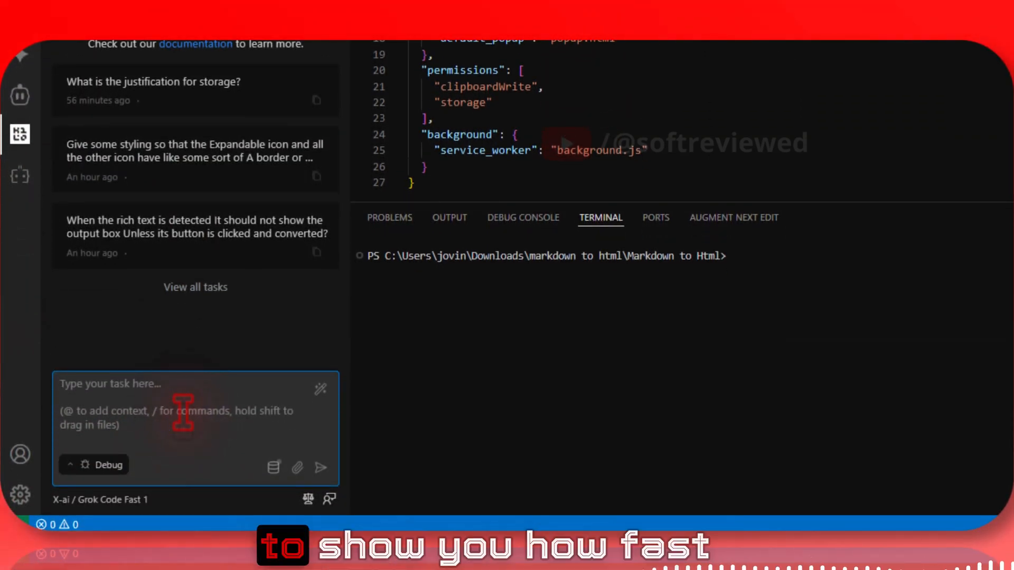
left_click(193, 383)
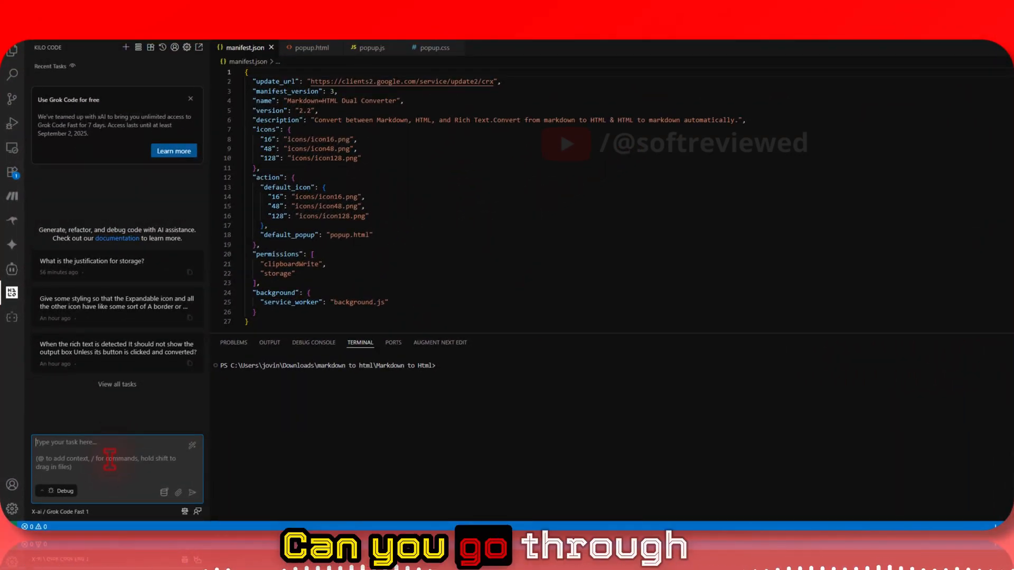
type("Can you go through the code")
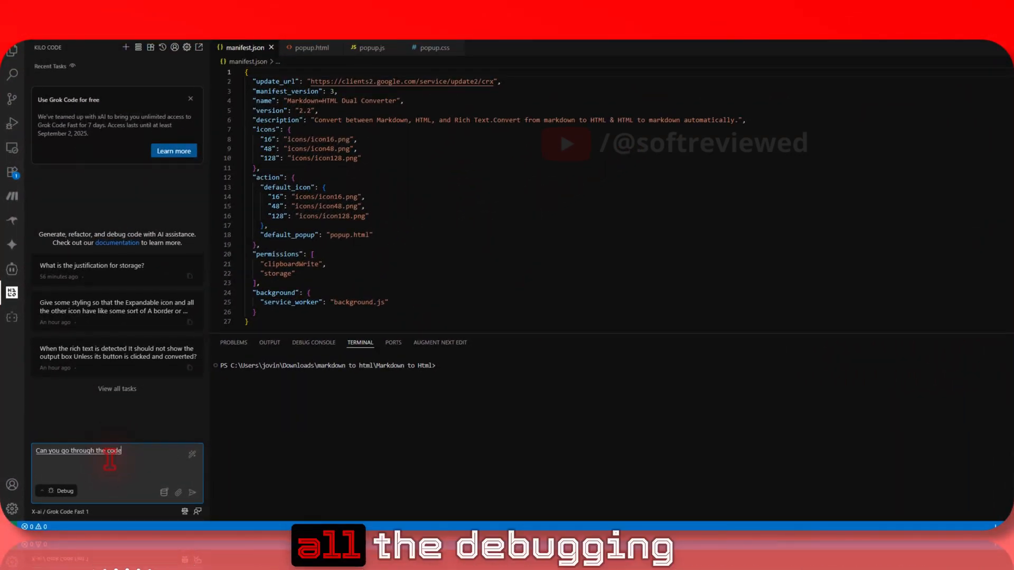
type("and remove all the deb")
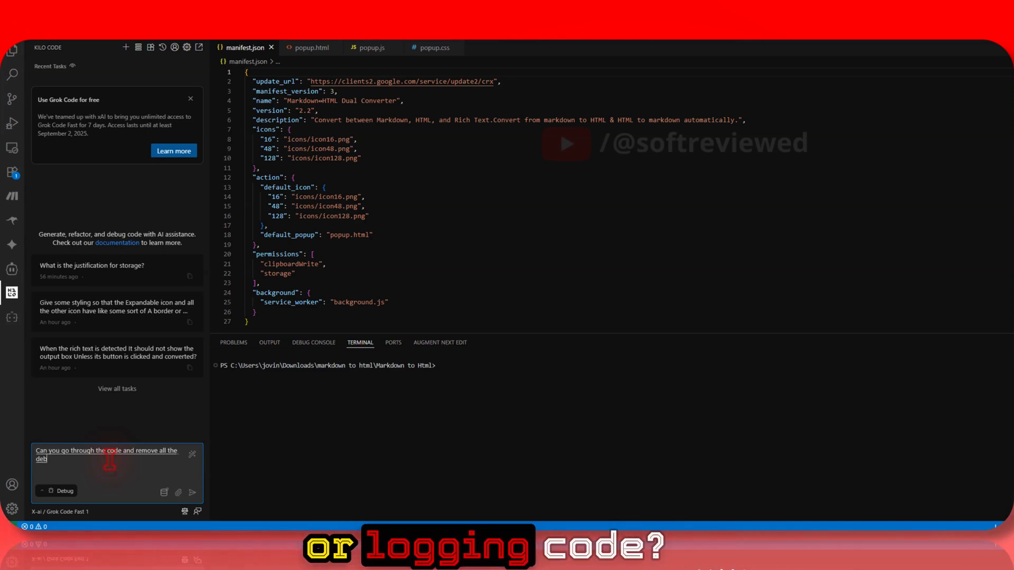
type("And can you go through the code and remove all the debugging or logging code")
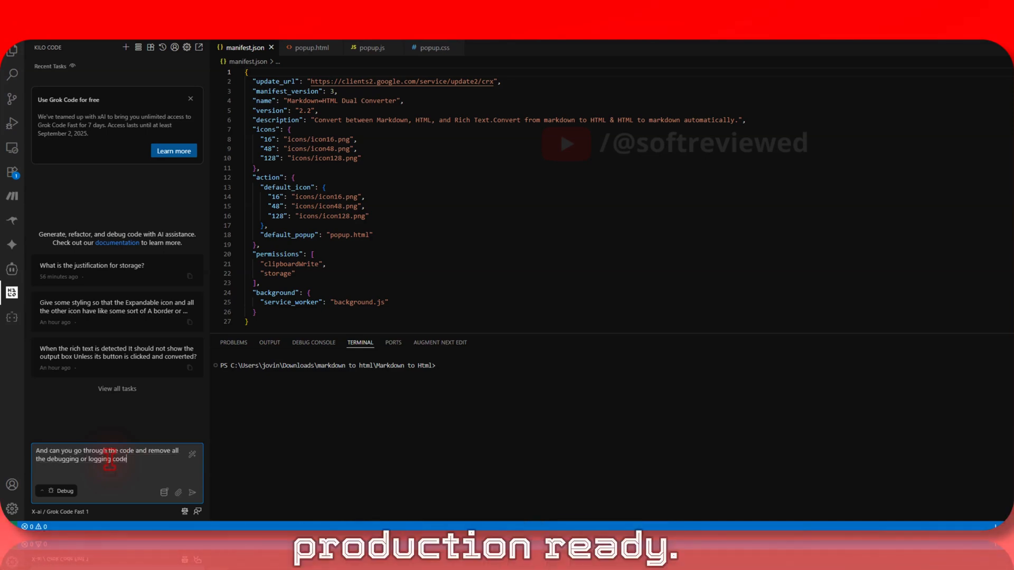
left_click(191, 492)
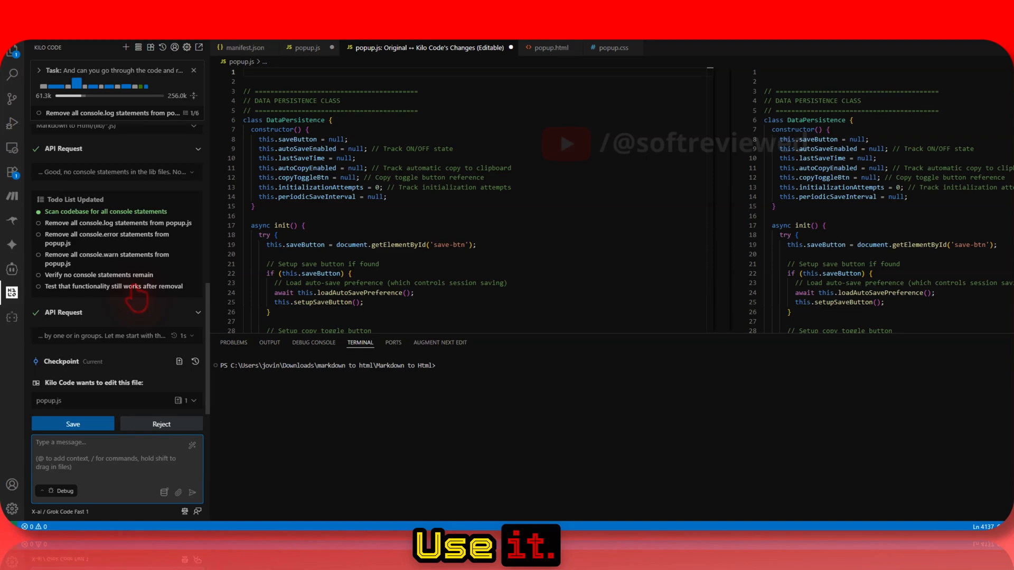
Step: Save four successive Kilo Code diffs removing console statements from popup.js
left_click(73, 424)
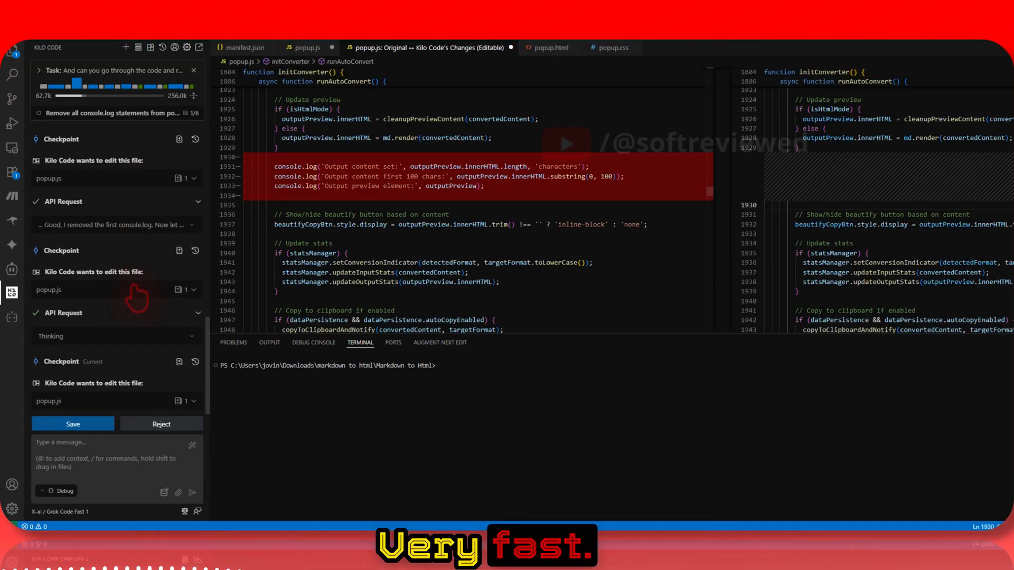
left_click(72, 423)
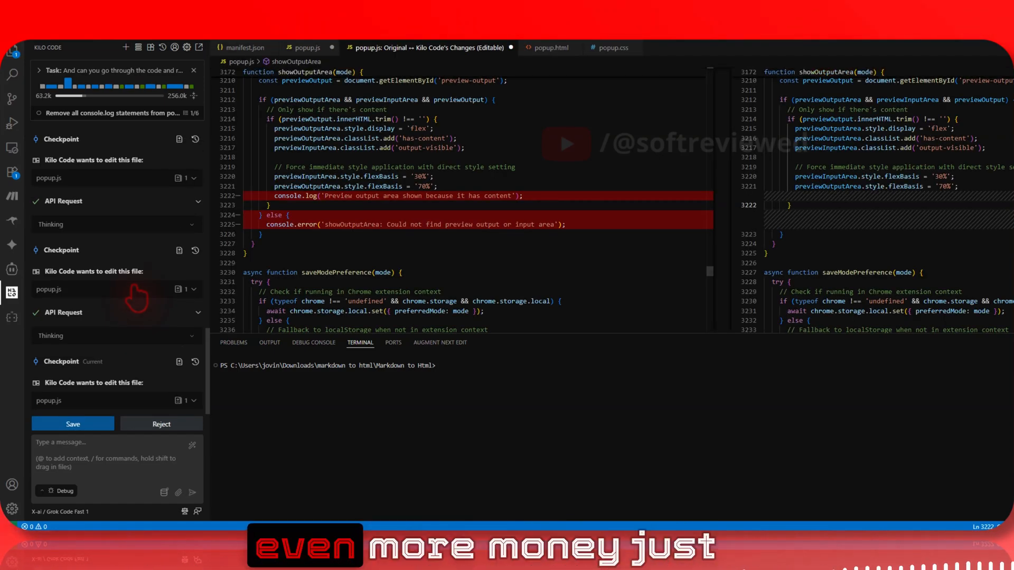
left_click(72, 424)
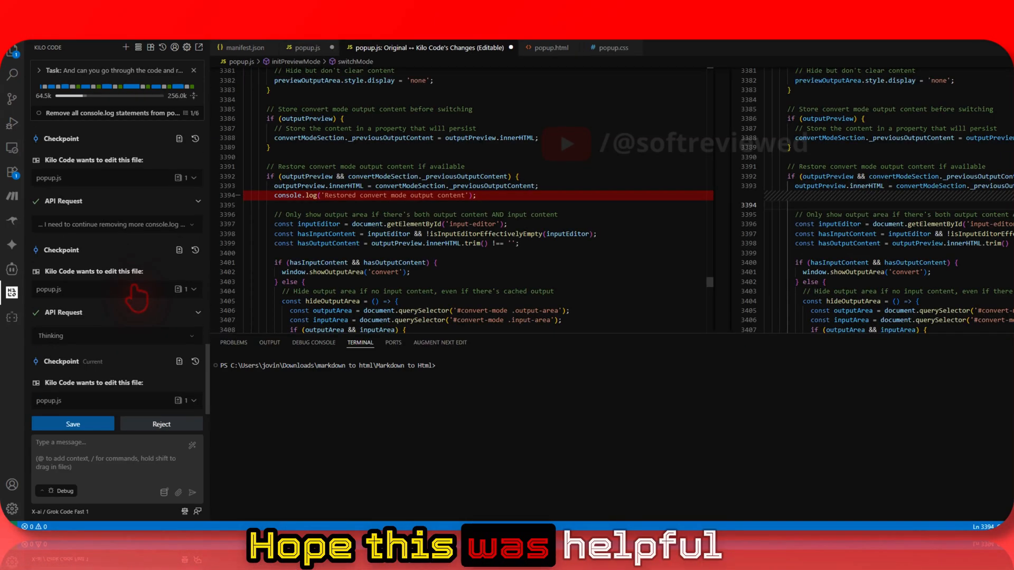
left_click(73, 424)
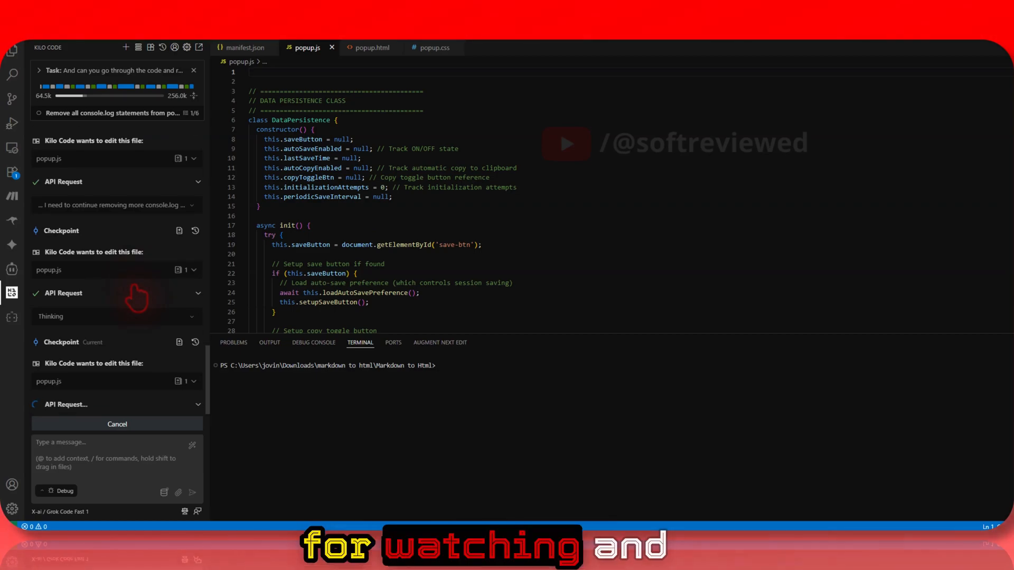